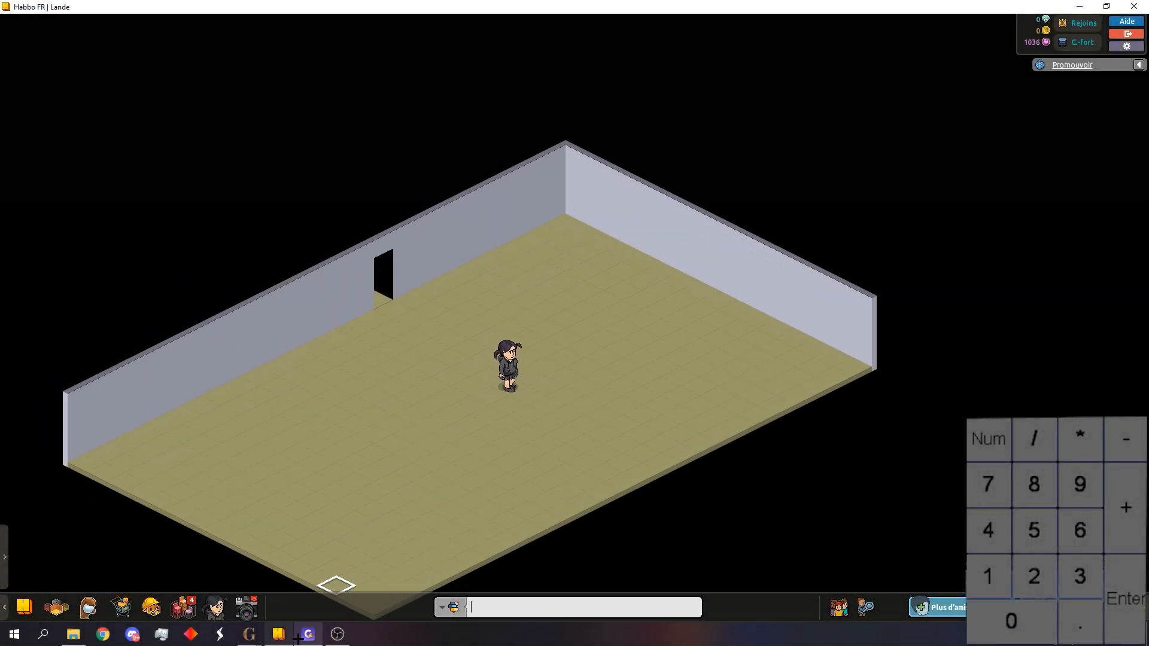
- Toggle View Outgoing in the packet logger to capture the MoveAvatar packet (header 3002)
{"action": "left_click", "coordinate": [684, 156]}
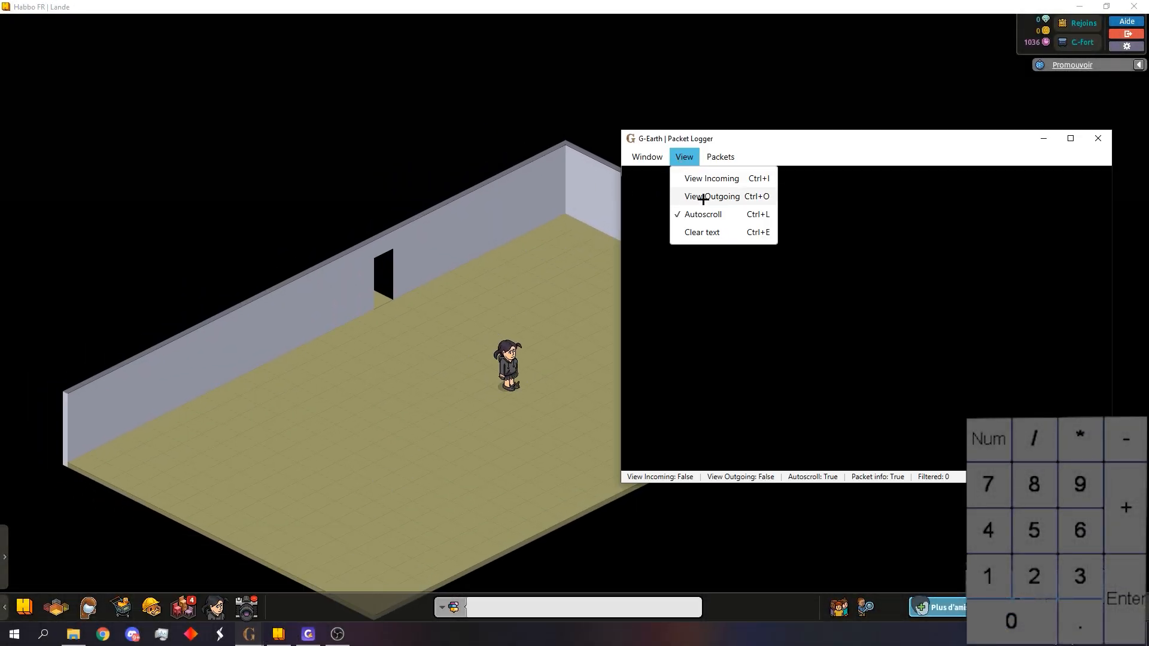
{"action": "left_click", "coordinate": [712, 196]}
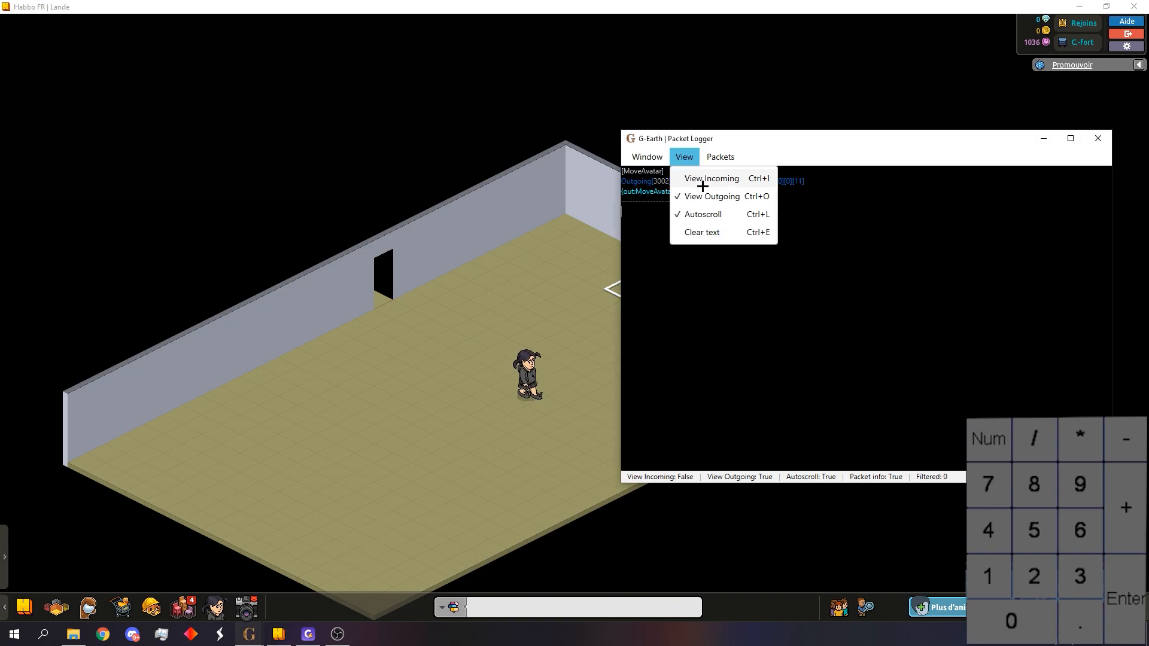
{"action": "left_click", "coordinate": [711, 197]}
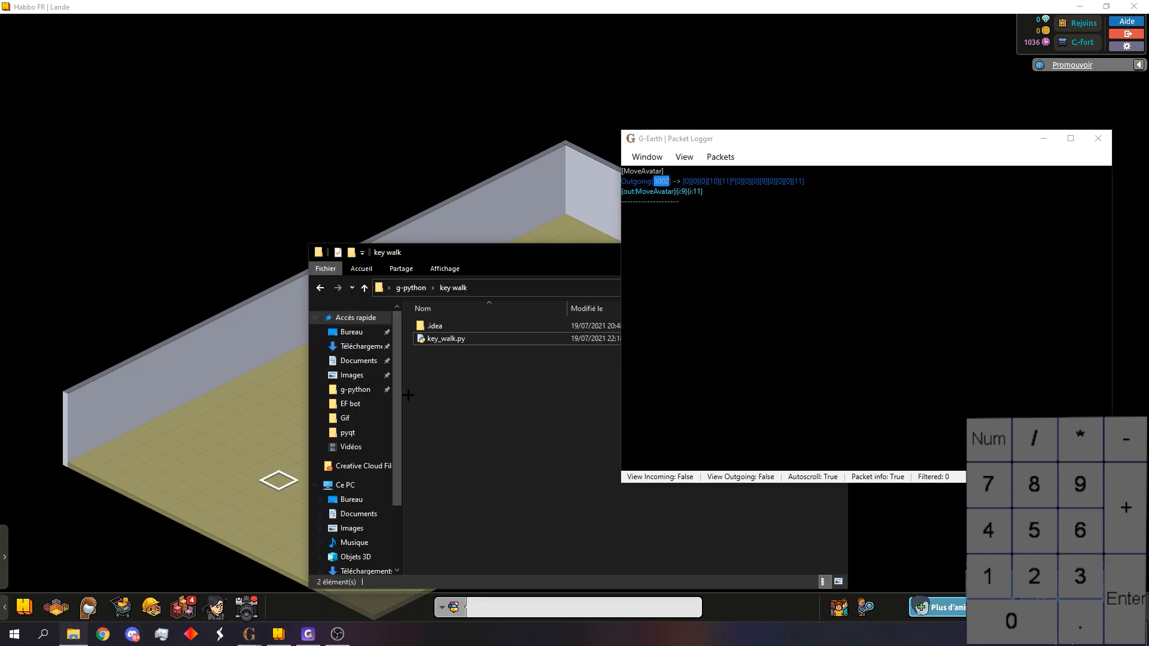
- Edit key_walk.py in Notepad++ so WALK_OUT is 3002, then close it
{"action": "right_click", "coordinate": [444, 338]}
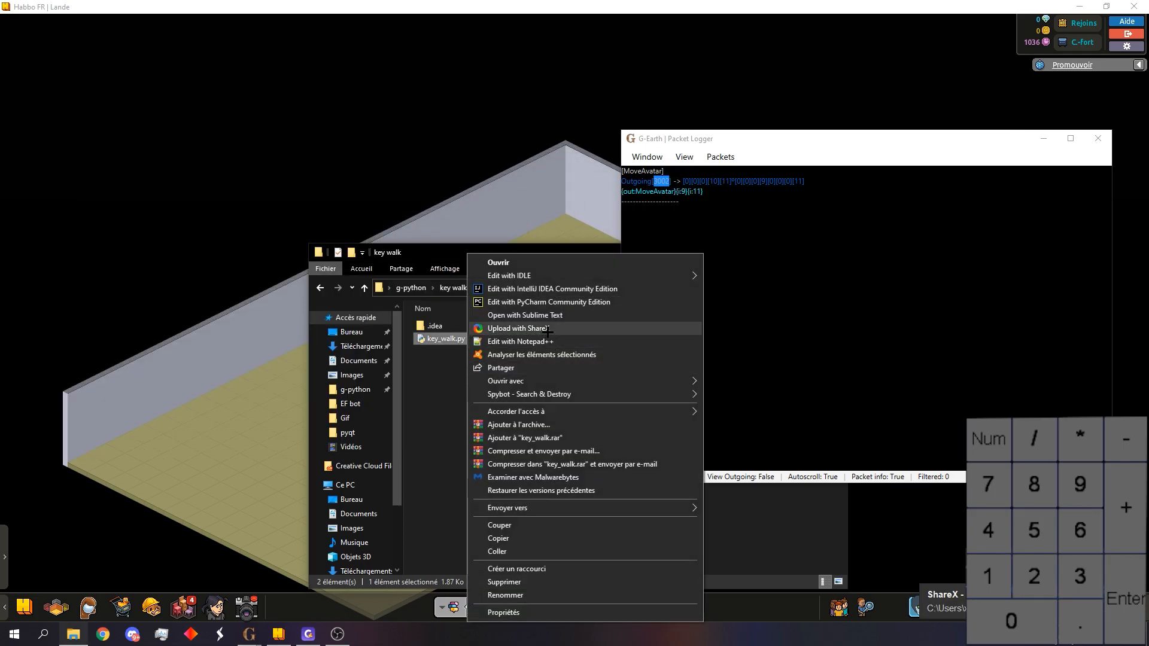
{"action": "left_click", "coordinate": [520, 341]}
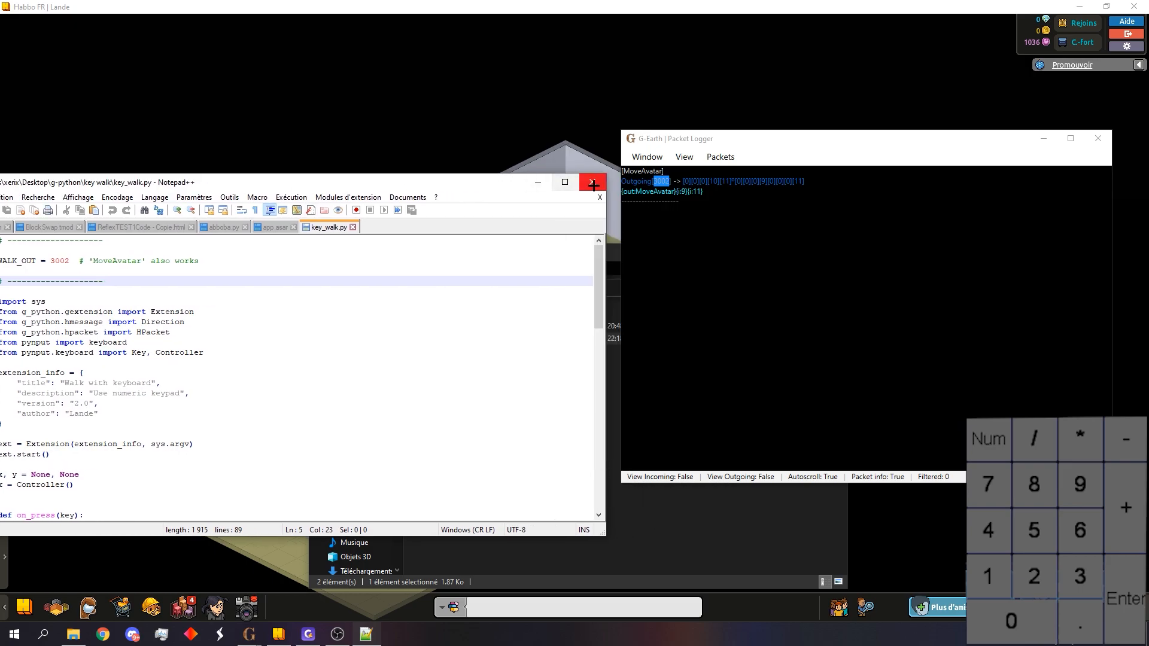
{"action": "left_click", "coordinate": [593, 182]}
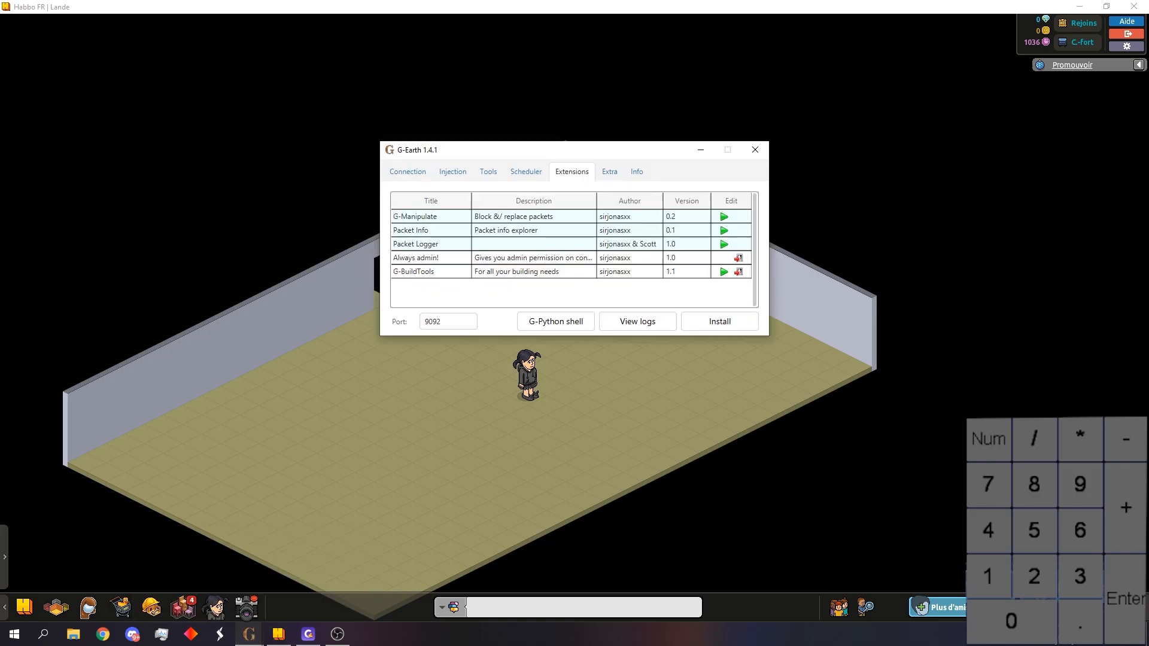
- Install key_walk.py from the key walk folder as a G-Earth extension
{"action": "left_click", "coordinate": [719, 321]}
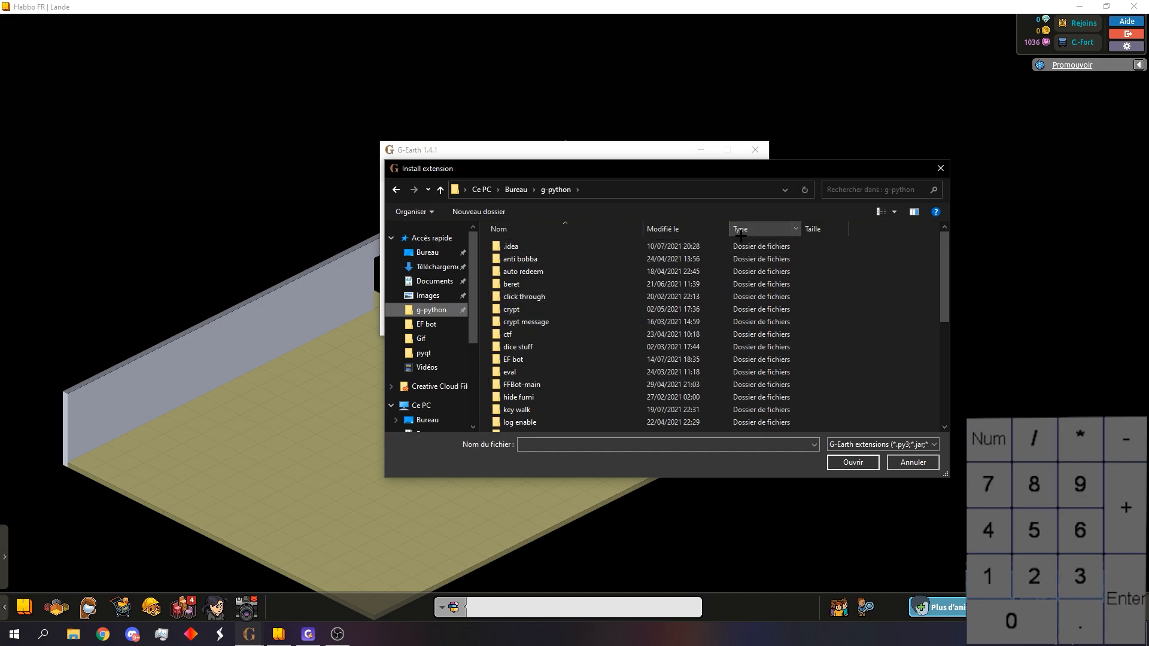
{"action": "left_click", "coordinate": [740, 228]}
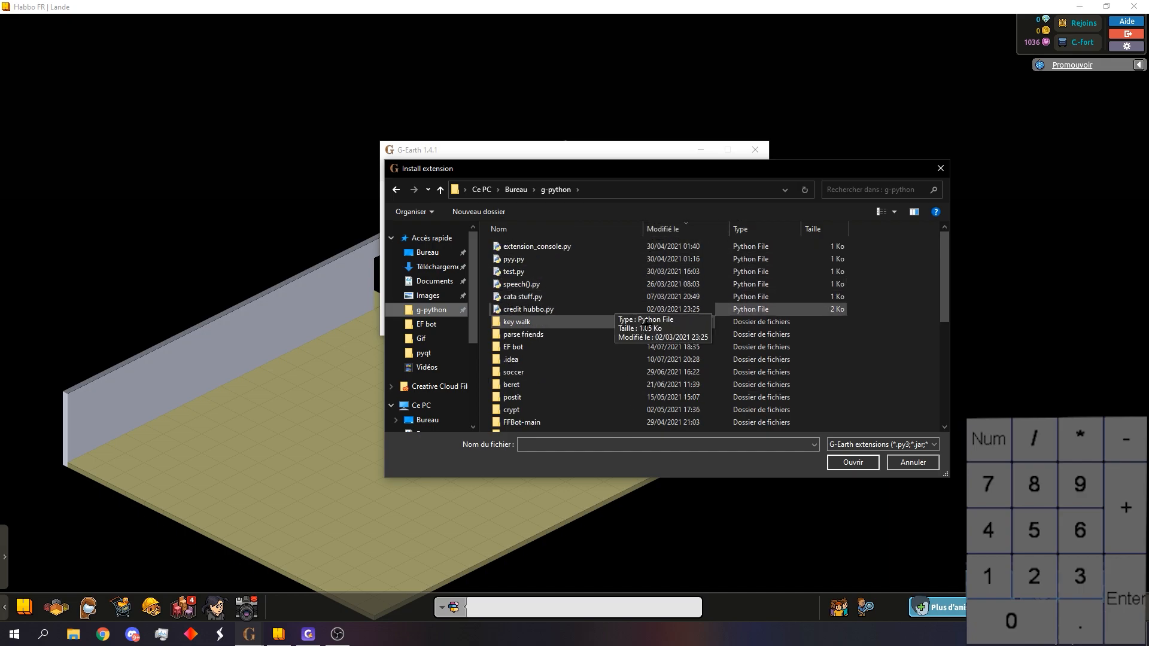
{"action": "double_click", "coordinate": [516, 322]}
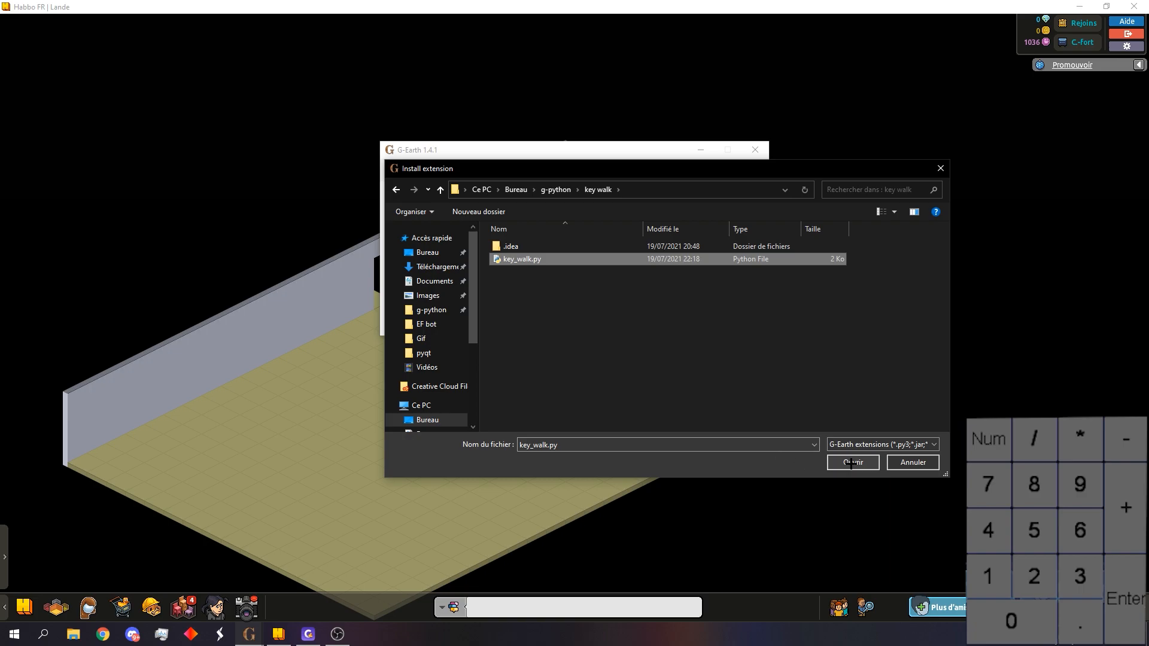
{"action": "left_click", "coordinate": [853, 462]}
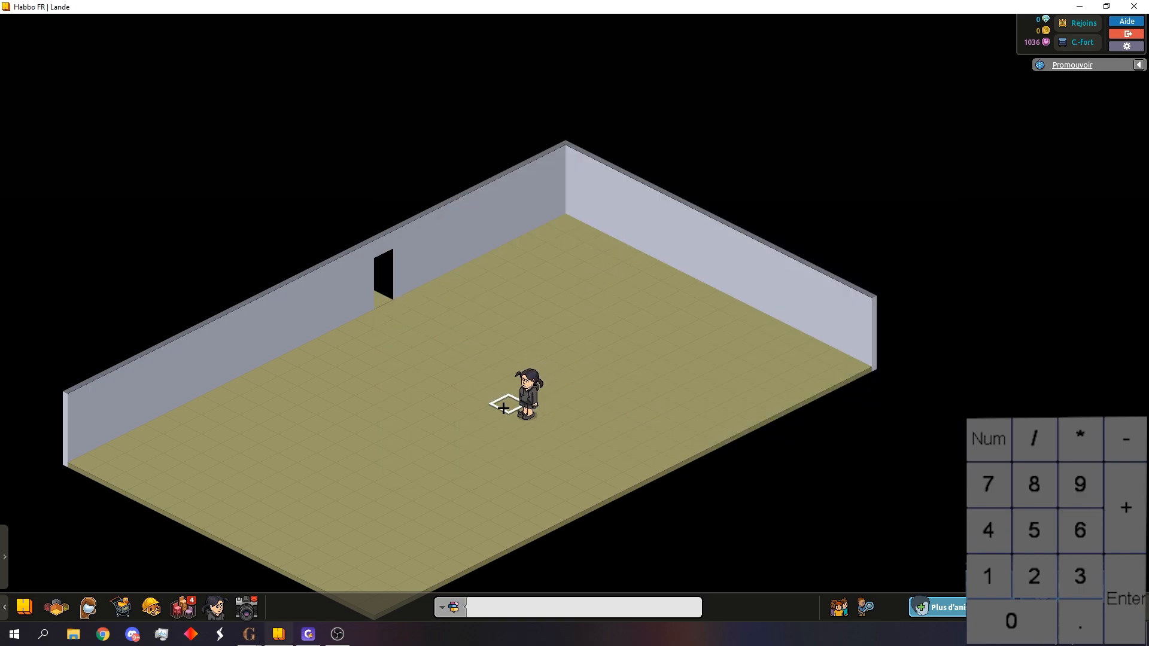
- Focus the Habbo room and walk the avatar with the numpad keys
{"action": "left_click", "coordinate": [490, 441]}
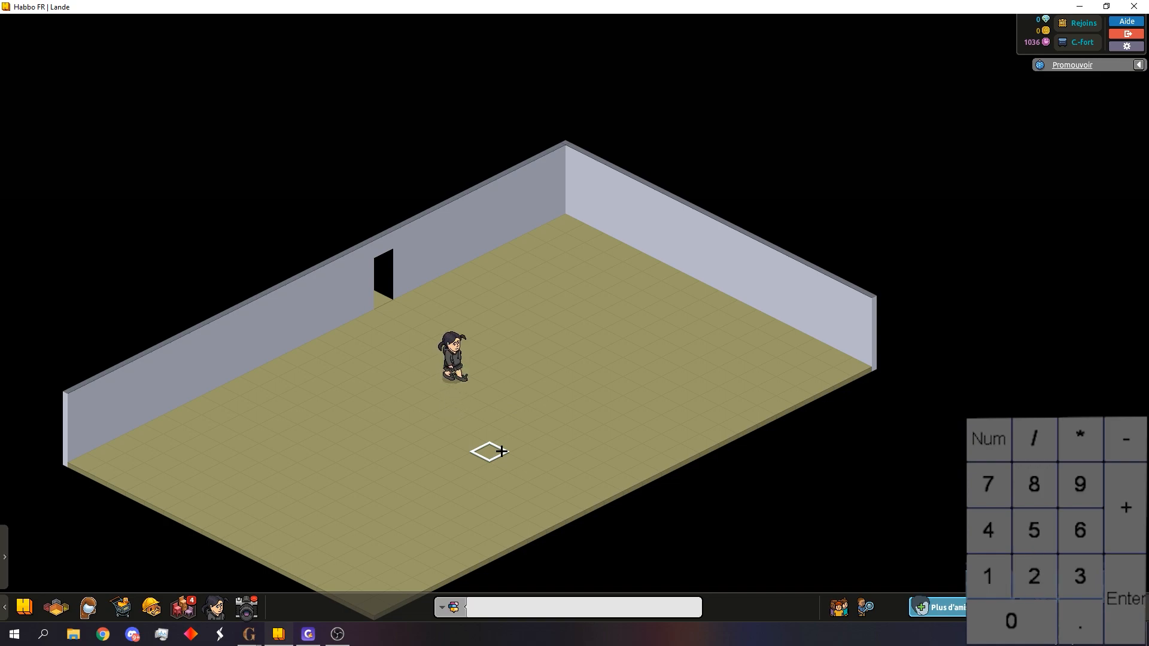
{"action": "left_click", "coordinate": [491, 456]}
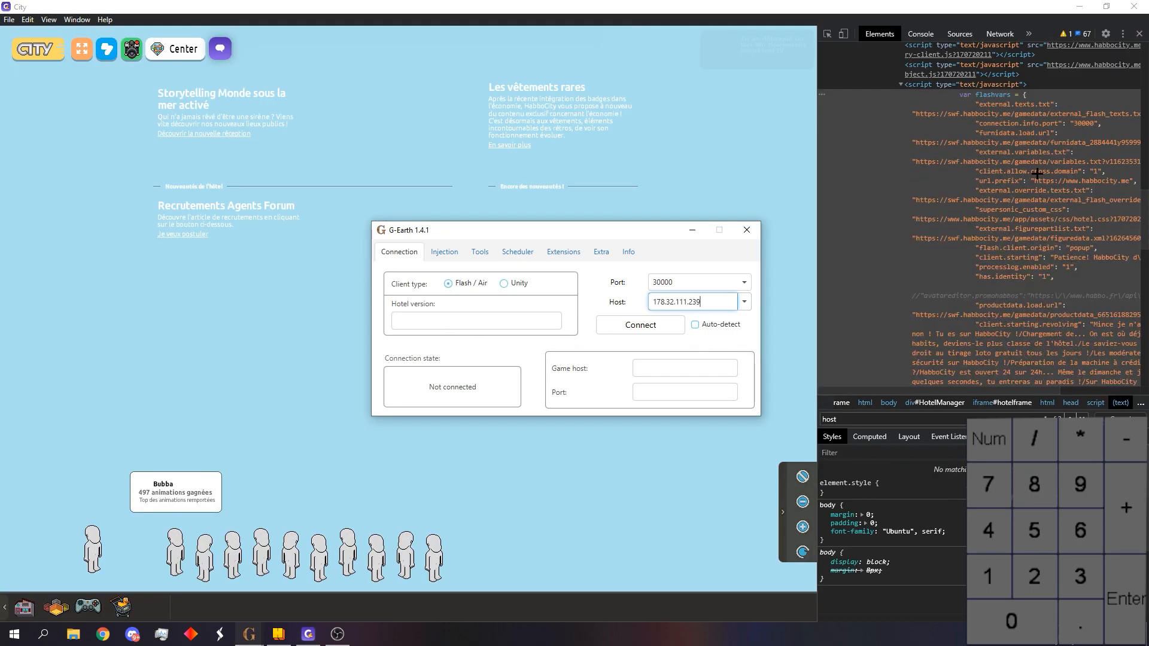
- Connect G-Earth to HabboCity at 178.32.111.239, port 30000
{"action": "left_click", "coordinate": [640, 324]}
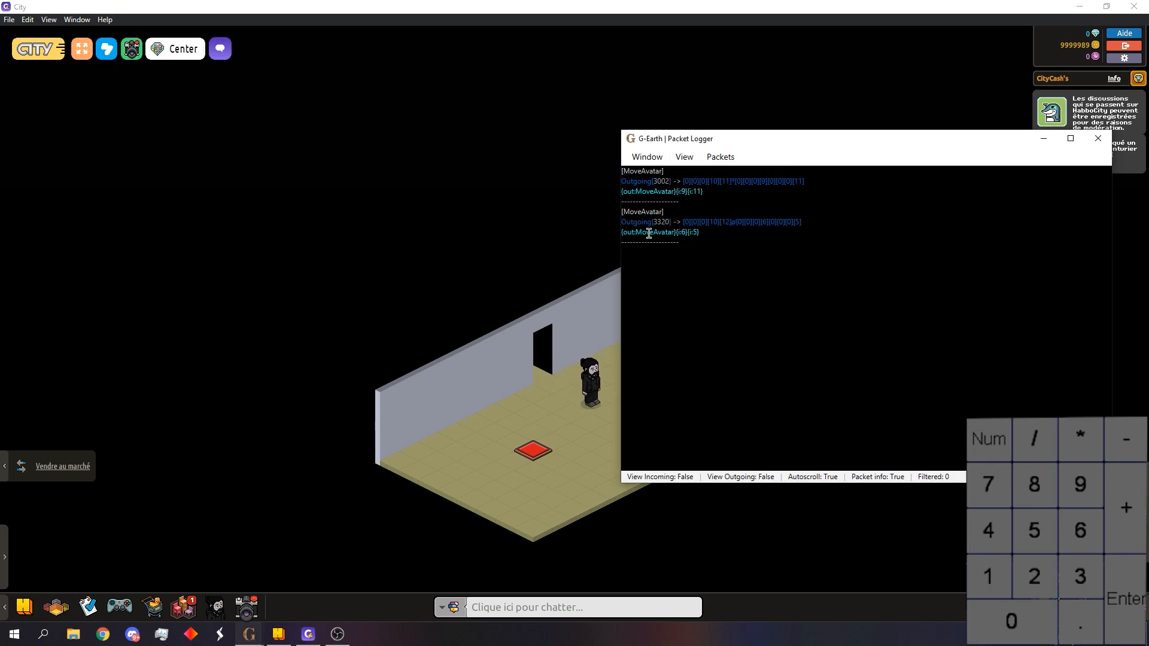
- Copy the MoveAvatar name and set WALK_OUT = 'MoveAvatar' in key_walk.py via IDLE
{"action": "double_click", "coordinate": [653, 232]}
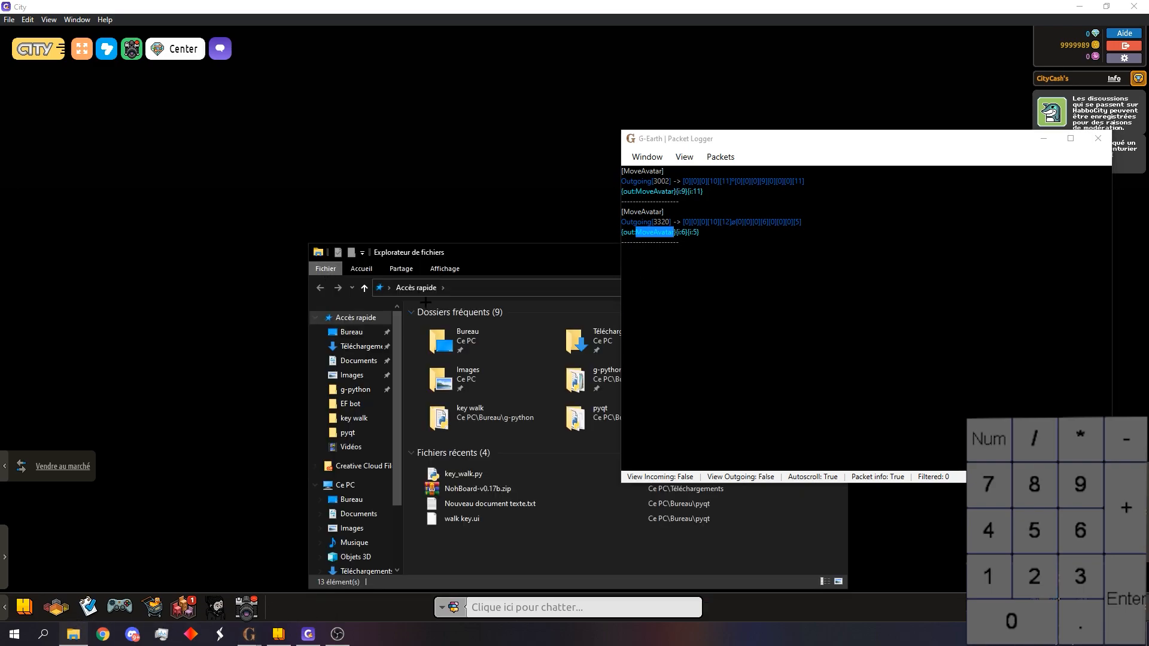
{"action": "double_click", "coordinate": [355, 389]}
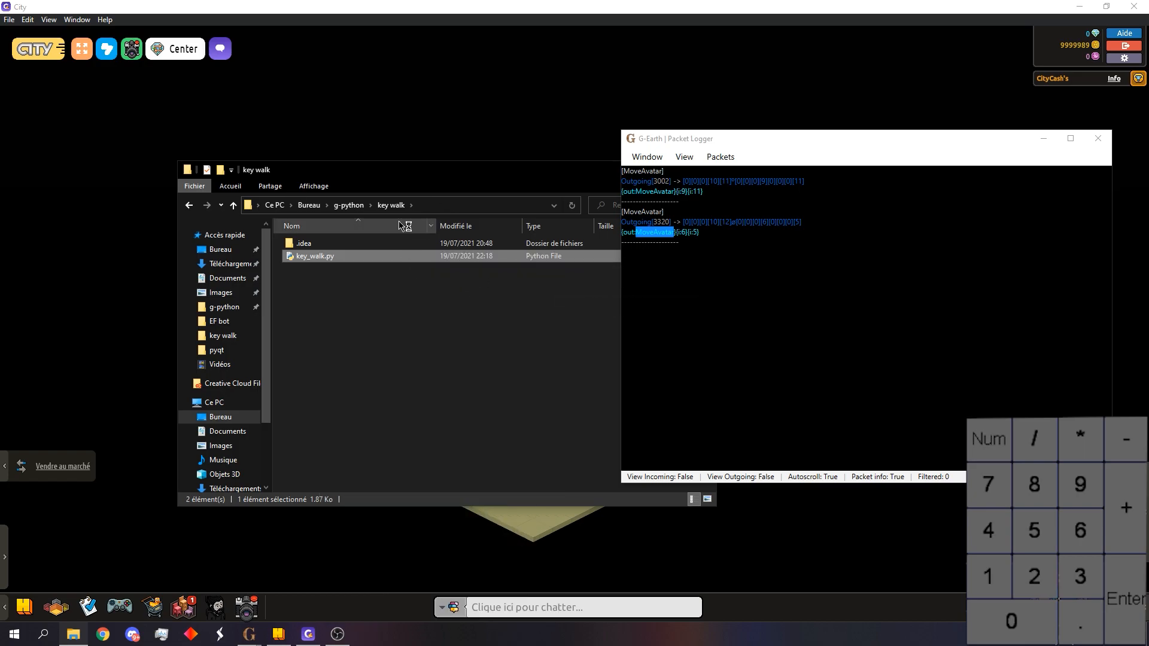
{"action": "double_click", "coordinate": [316, 256]}
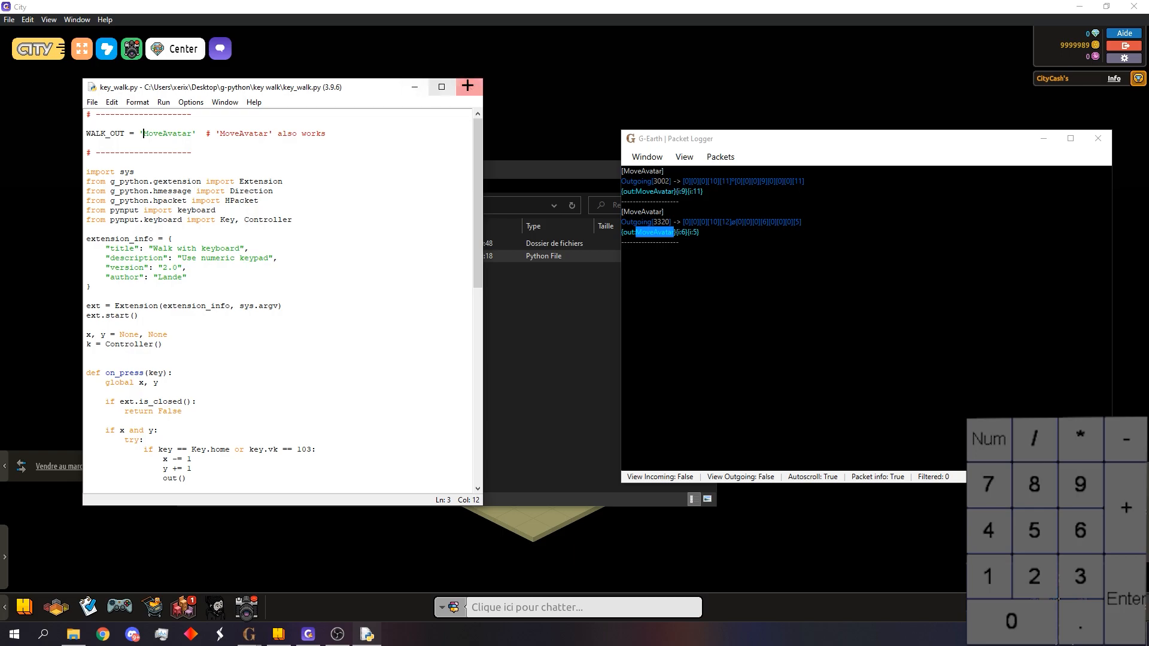
{"action": "left_click", "coordinate": [468, 86]}
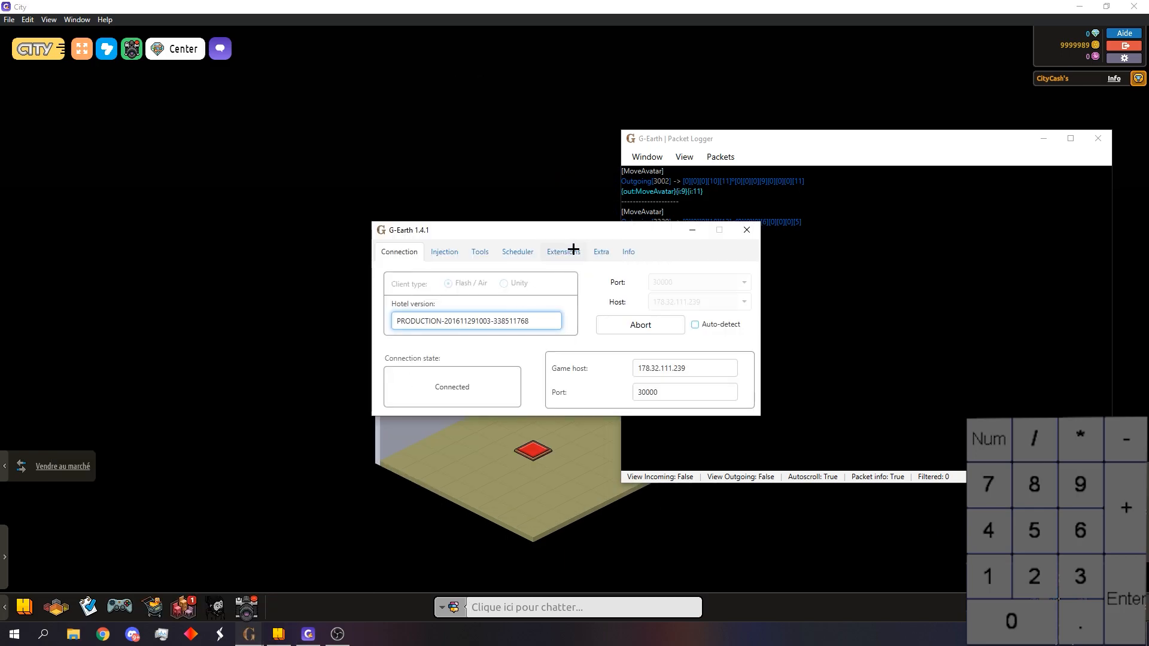
- Uninstall the old 'Walk with keyboard' extension from G-Earth
{"action": "left_click", "coordinate": [563, 252]}
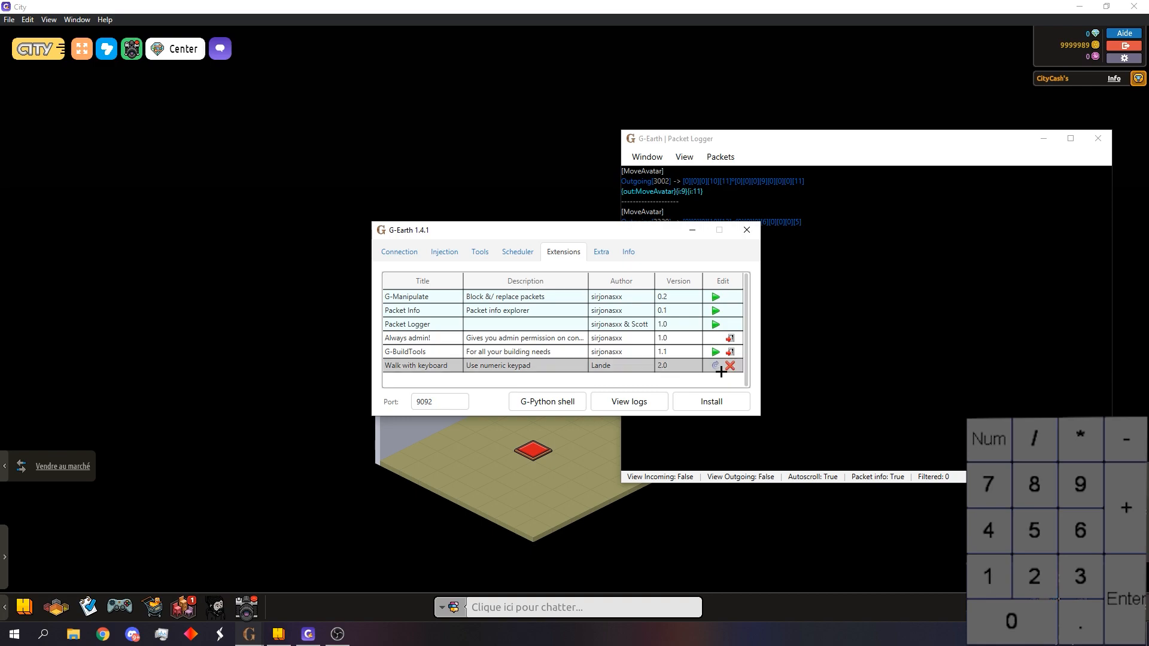
{"action": "left_click", "coordinate": [731, 365]}
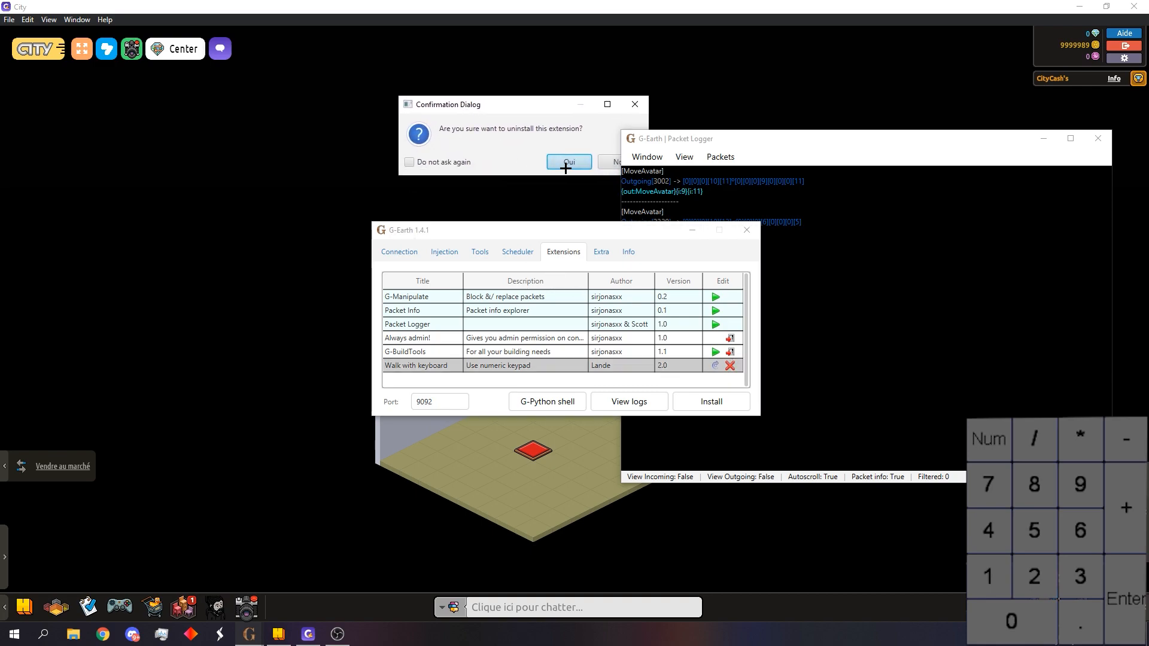
{"action": "left_click", "coordinate": [567, 162]}
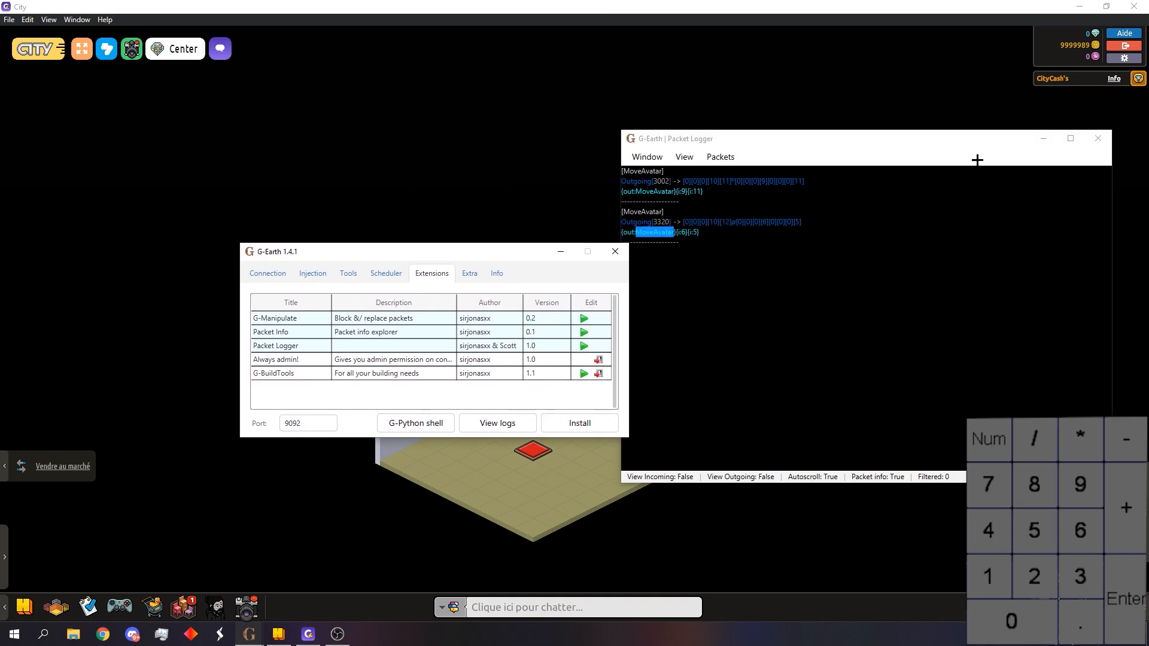
- Reinstall the updated key_walk.py from the key walk folder
{"action": "left_click", "coordinate": [580, 423]}
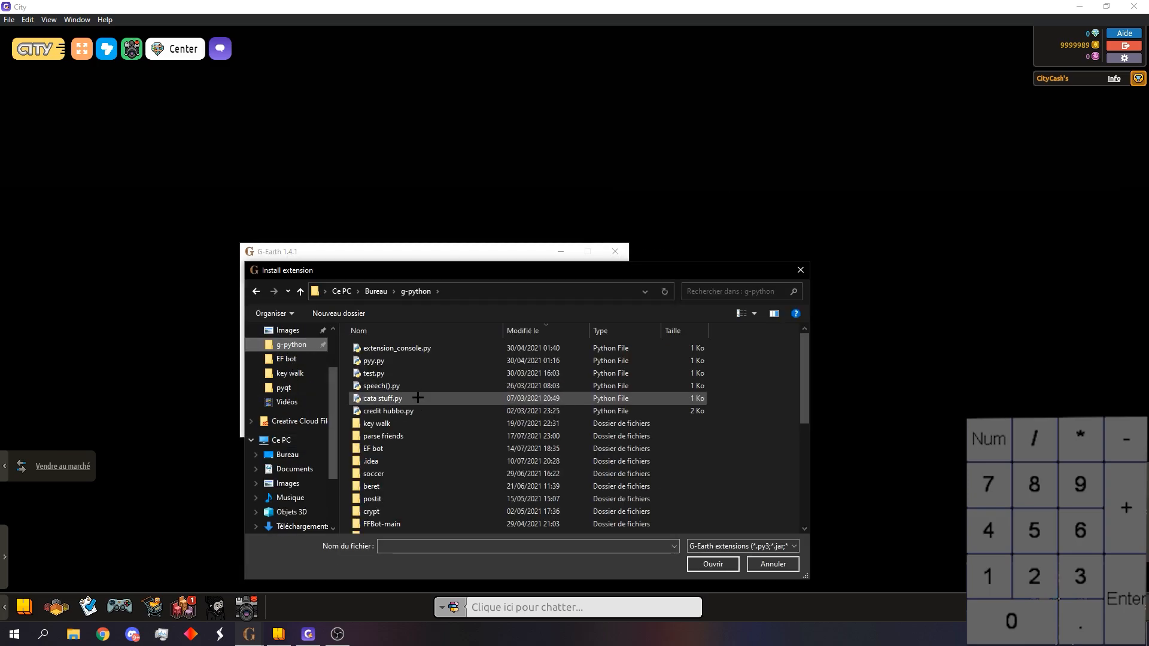
{"action": "double_click", "coordinate": [380, 423]}
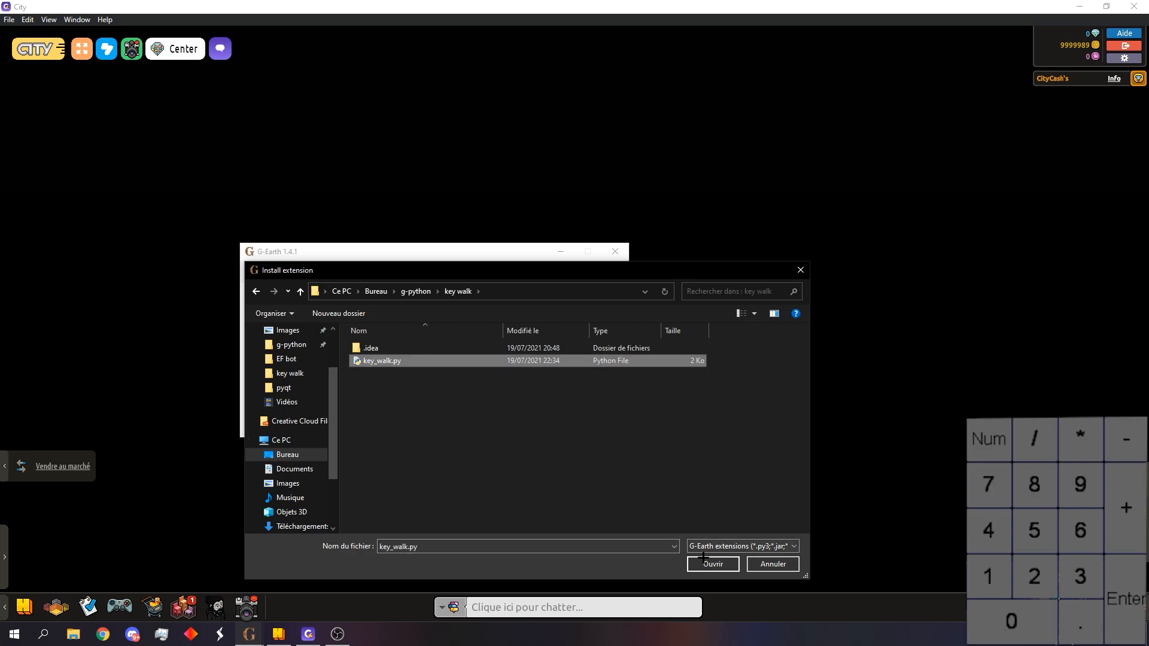
{"action": "left_click", "coordinate": [713, 563]}
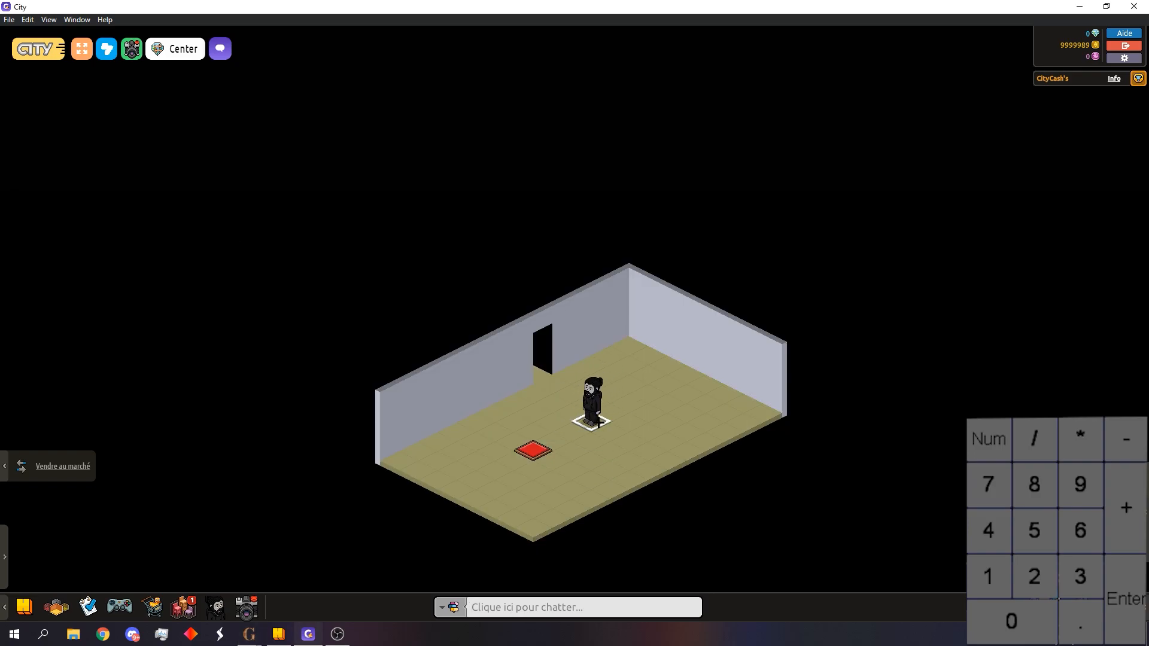
- Focus the HabboCity room and walk the avatar using the numpad
{"action": "left_click", "coordinate": [585, 607]}
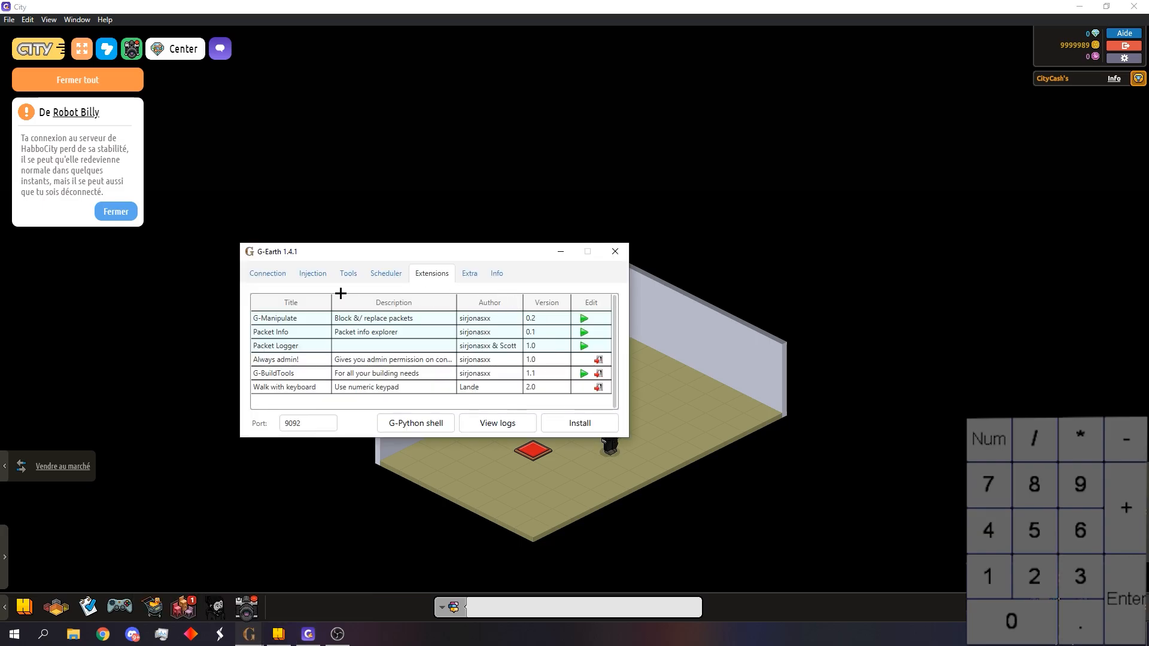
- Enter the Réception public room and open the Mon monde tab in the navigator
{"action": "left_click", "coordinate": [267, 272]}
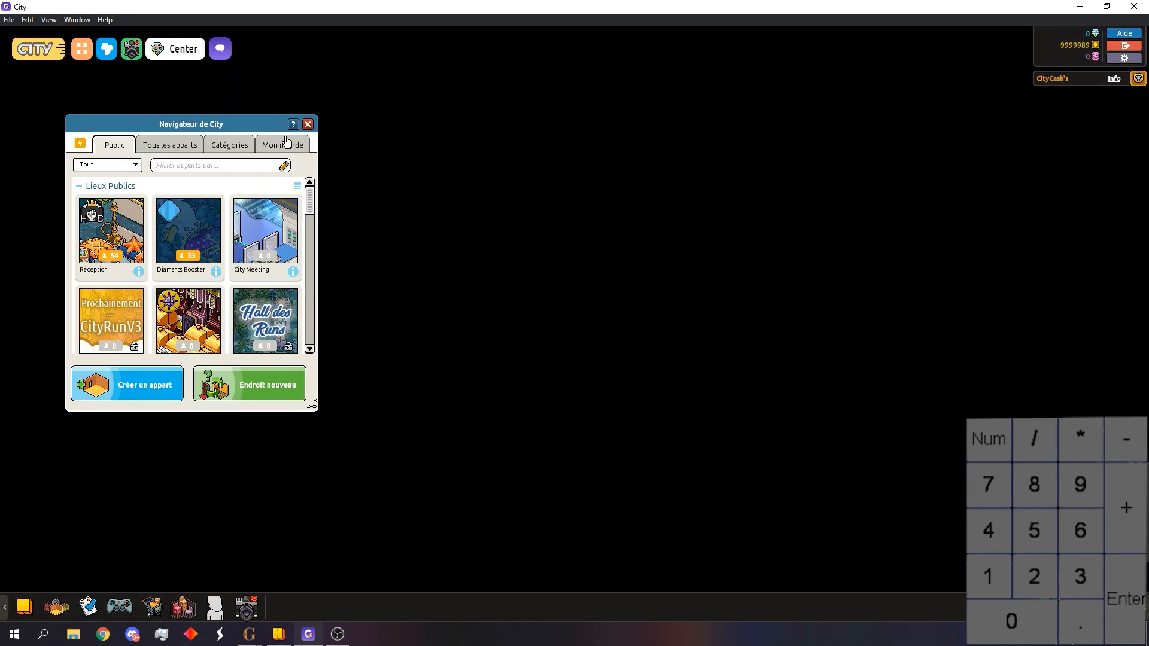
{"action": "left_click", "coordinate": [283, 144]}
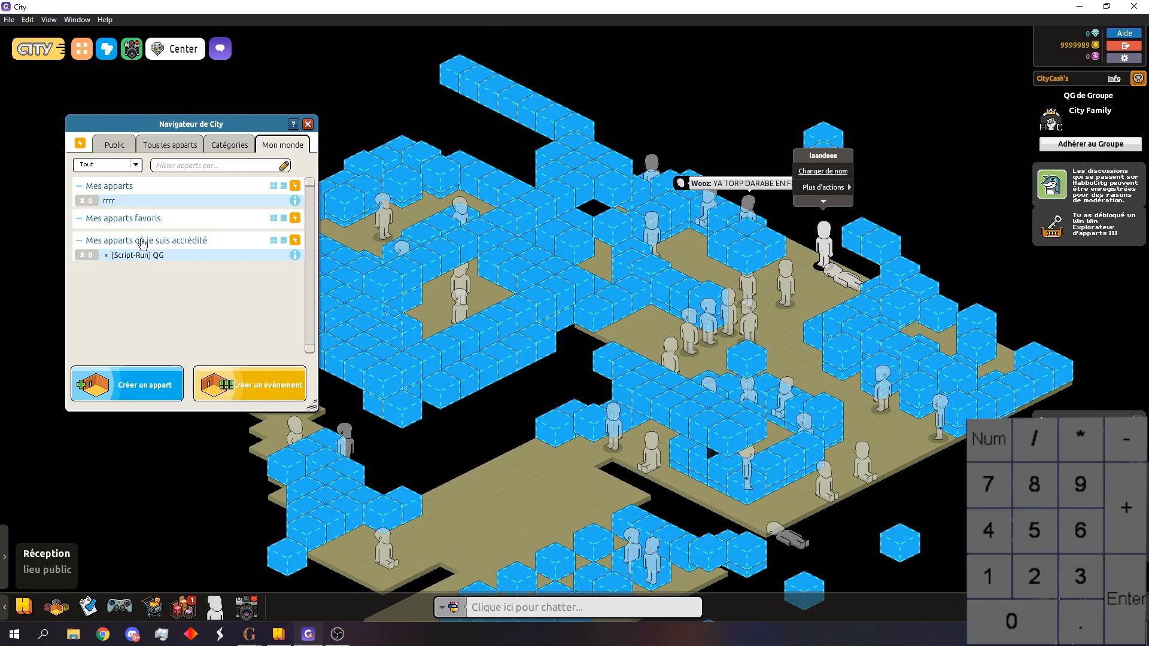